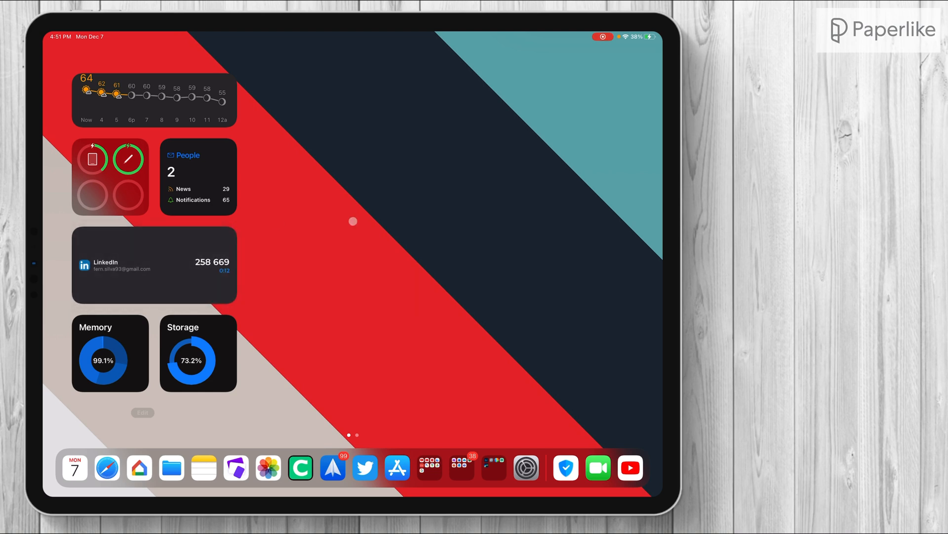
mouse_move(490, 243)
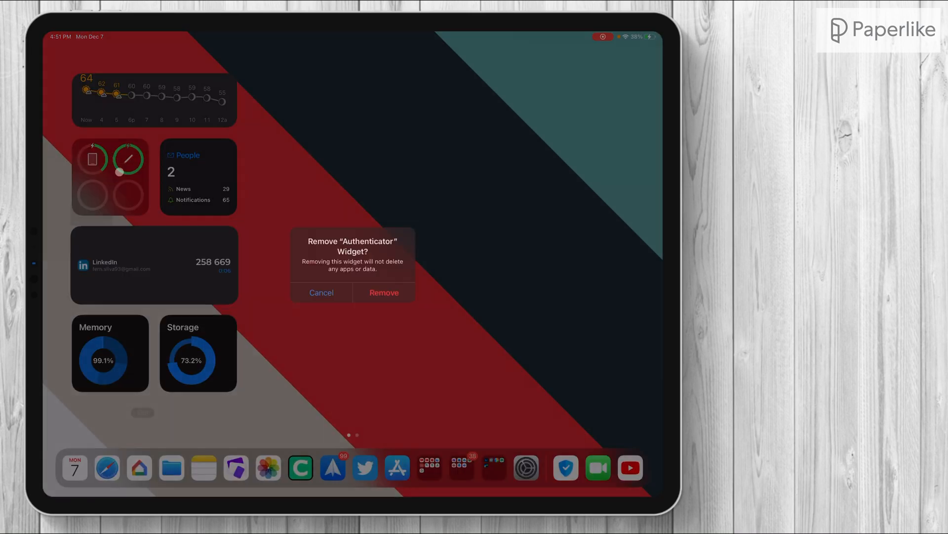
Confirm removing the existing Authenticator widget from the Home Screen
left_click(384, 292)
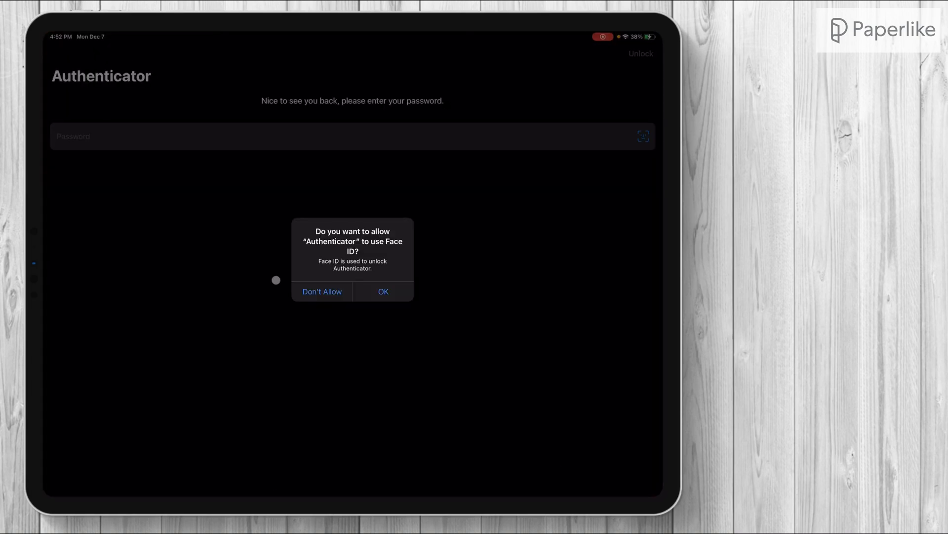
Allow Face ID unlocking and show the synchronized LinkedIn account with its rotating code
left_click(383, 290)
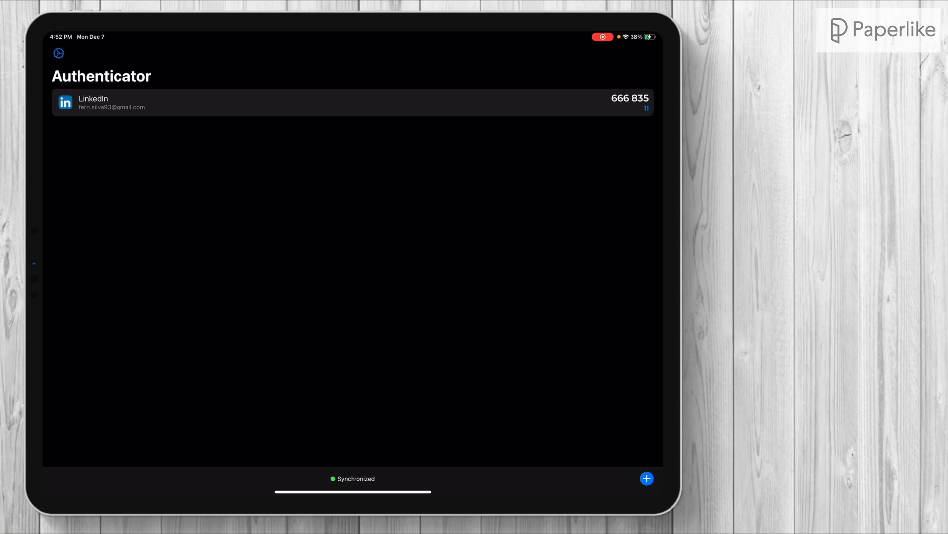
left_click(58, 53)
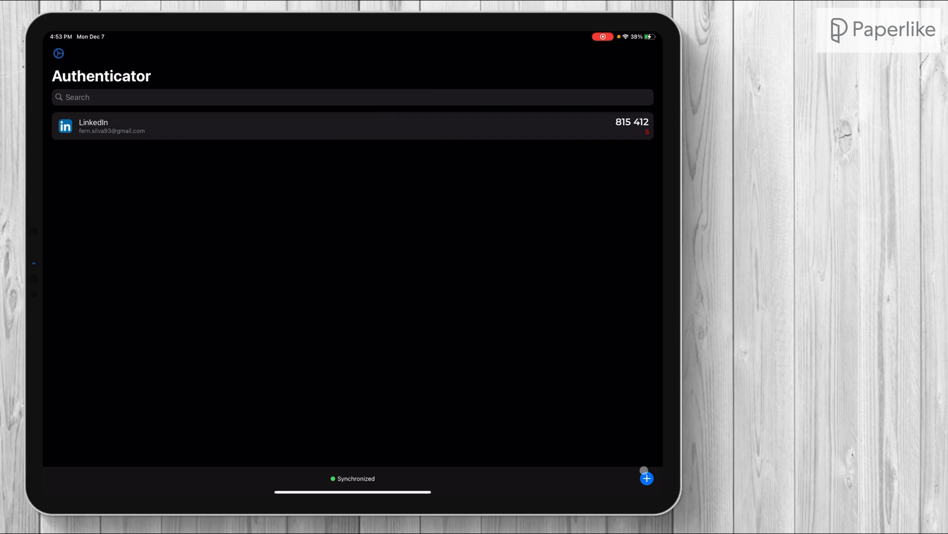
left_click(646, 478)
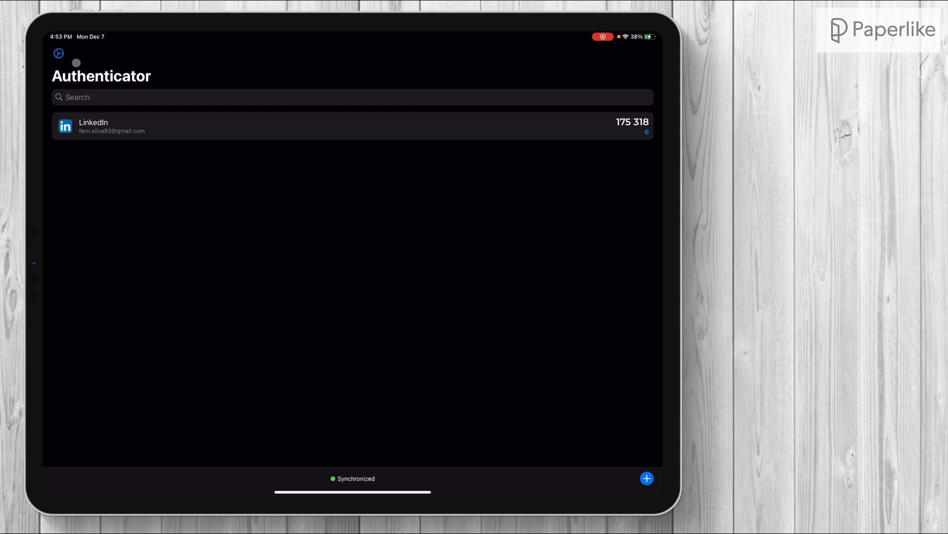
Check the You're Premium page in Settings and confirm the Widgets toggle is enabled
left_click(58, 53)
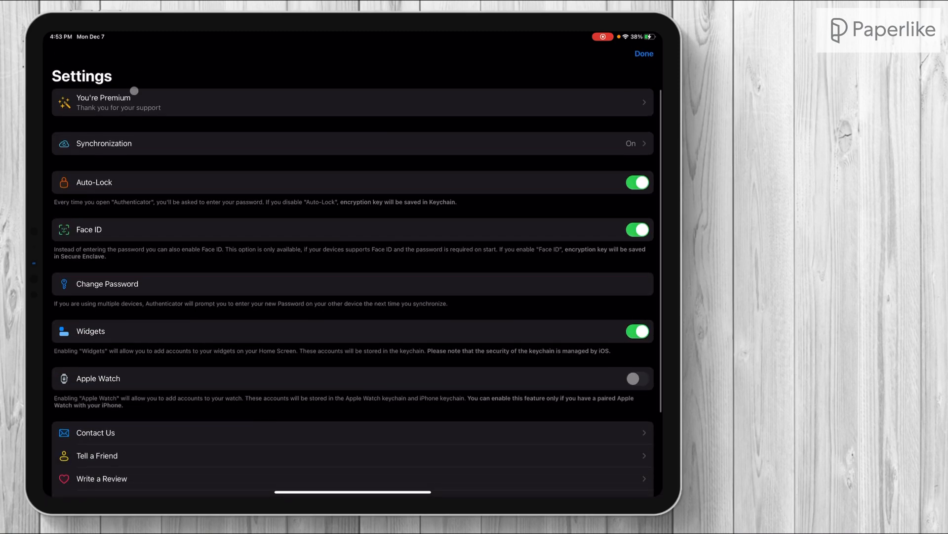
left_click(353, 102)
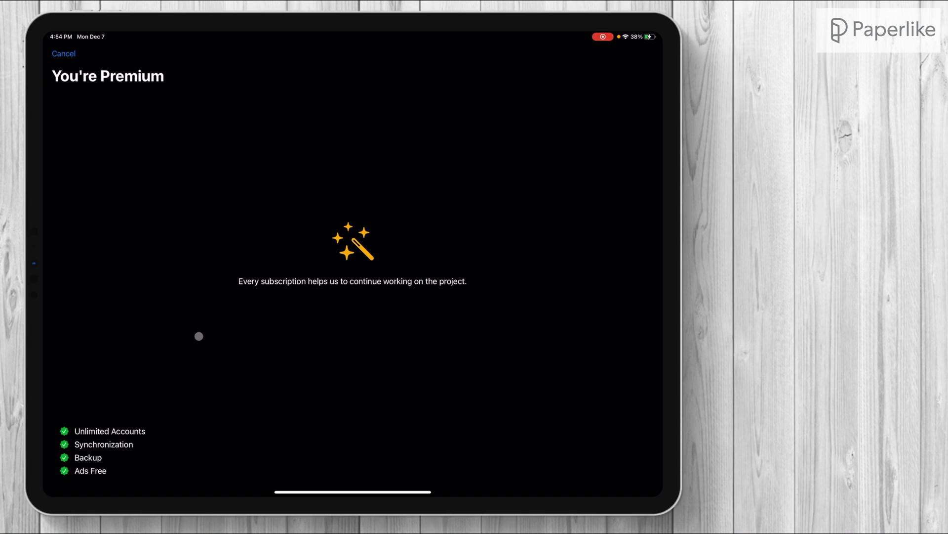
left_click(64, 53)
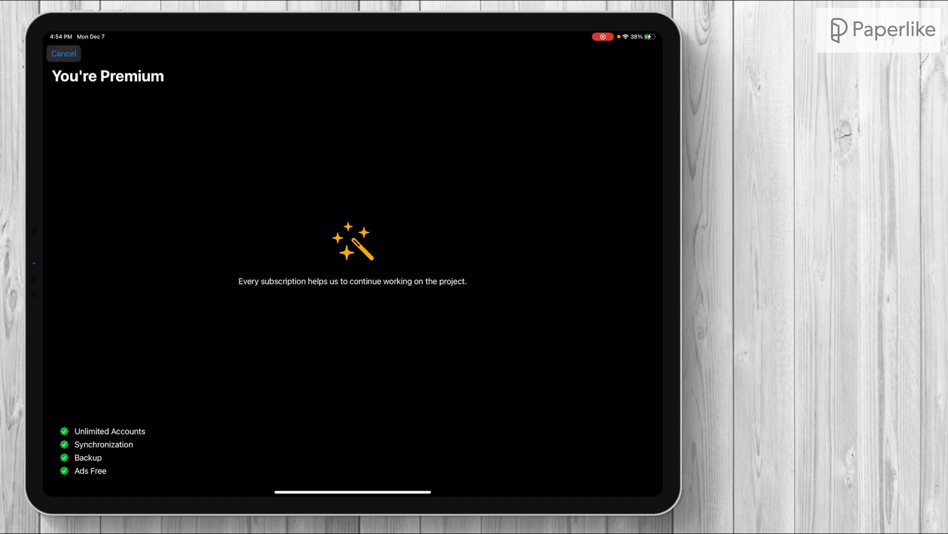
left_click(63, 53)
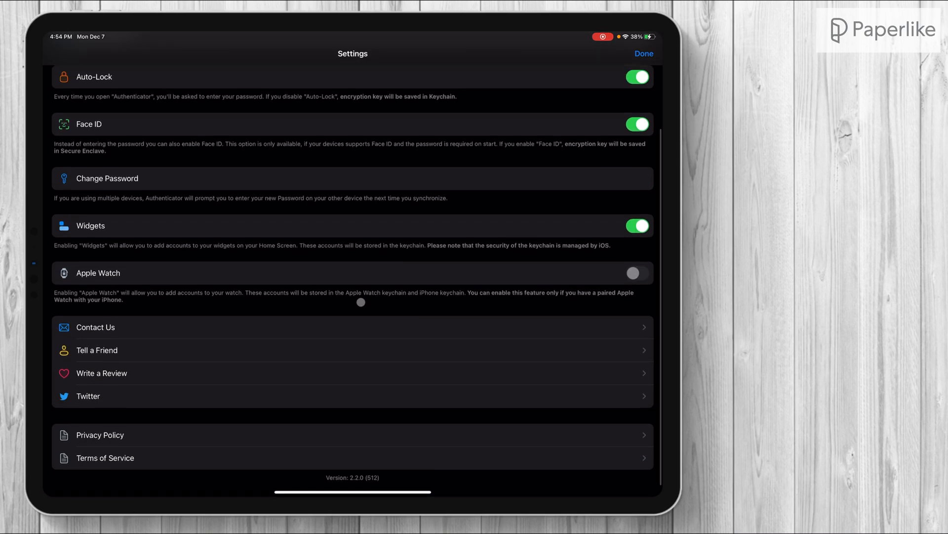
scroll("down", 3)
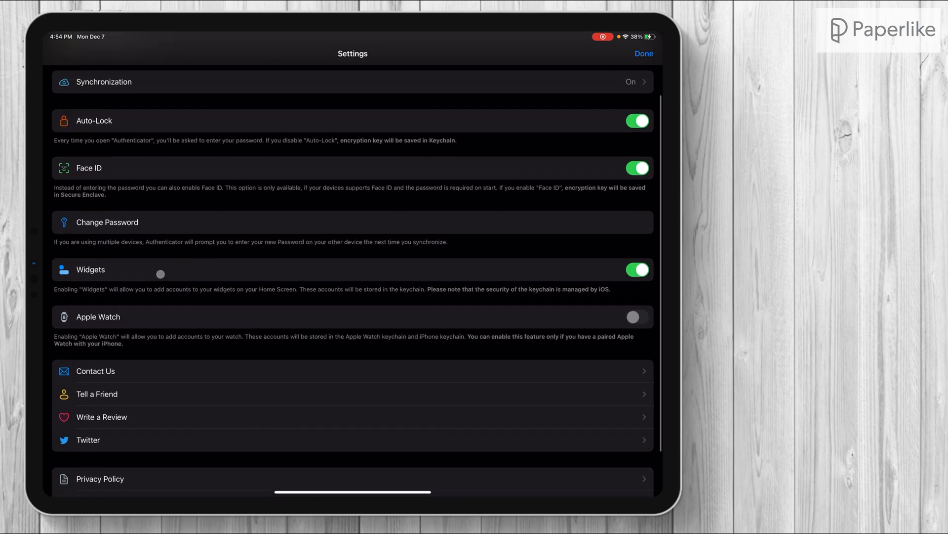
mouse_move(138, 319)
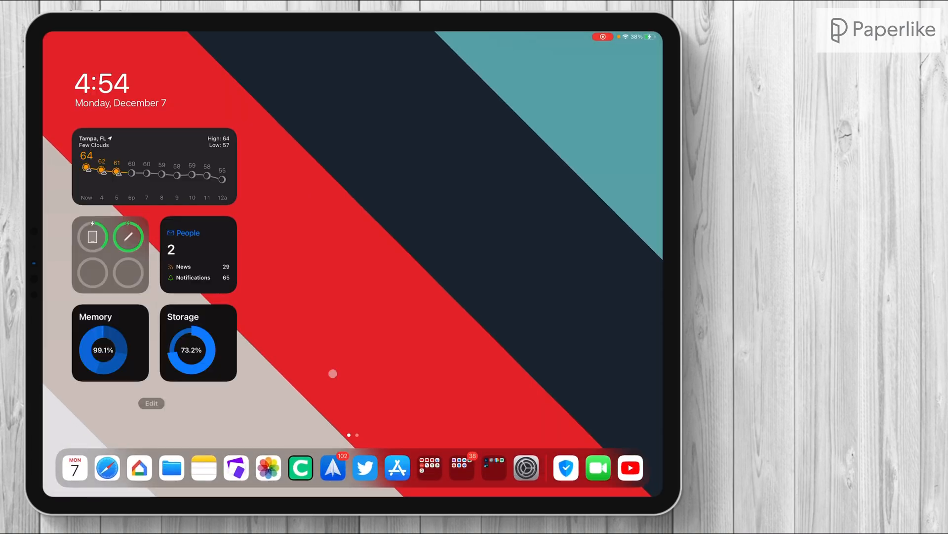
Add Authenticator's 2FA Codes widget from the widget gallery to the Home Screen
left_click(151, 404)
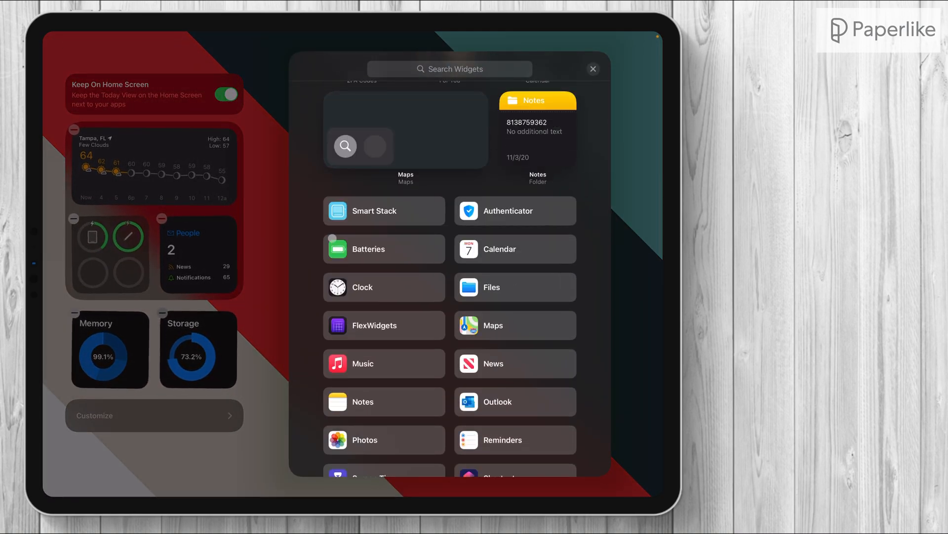
scroll("down", 3)
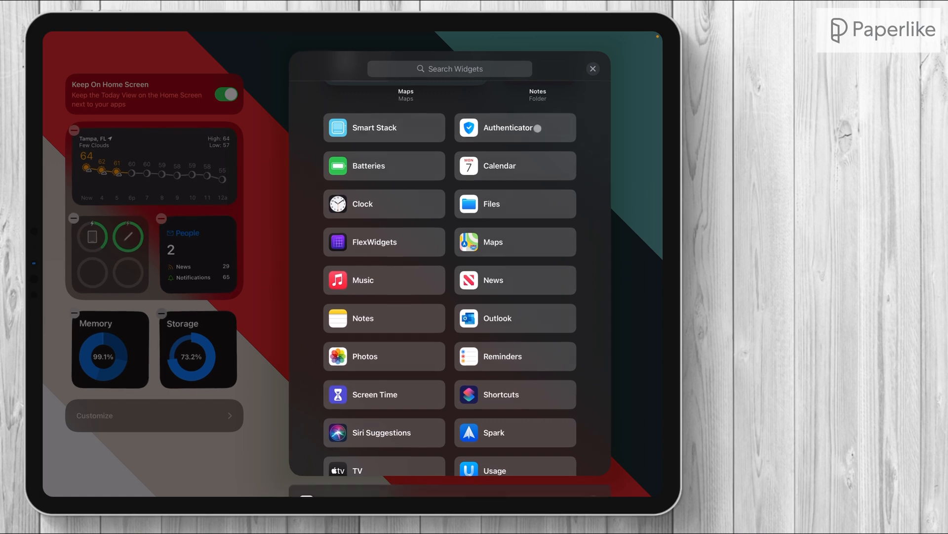
left_click(514, 127)
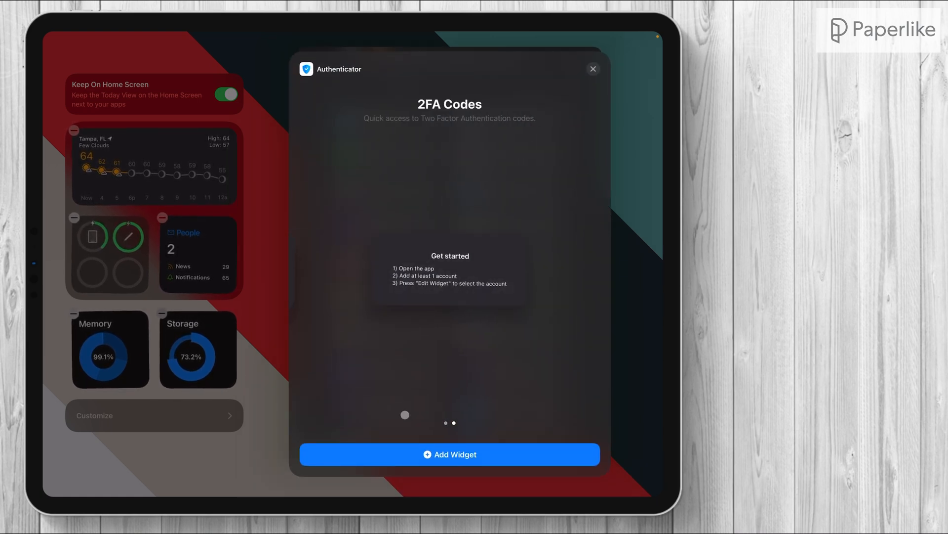
left_click(592, 69)
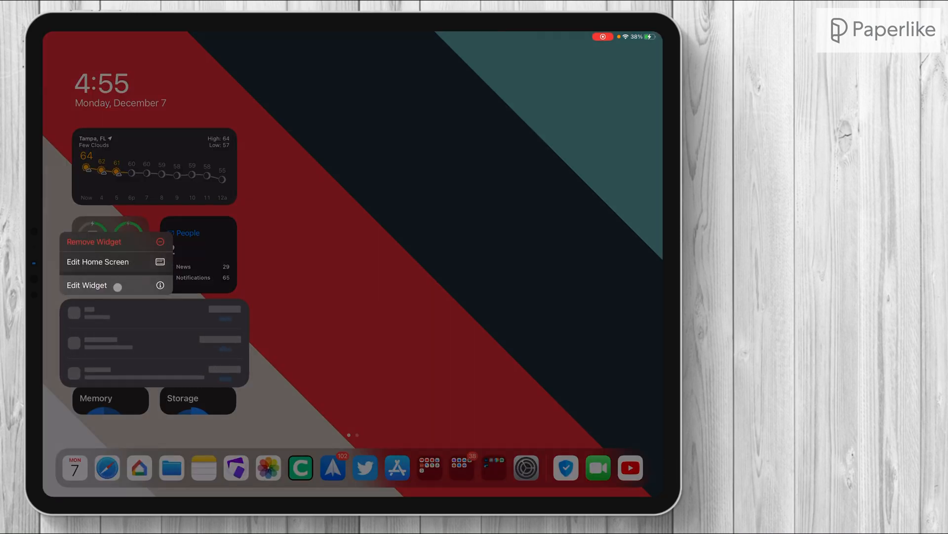
Edit the widget's Accounts setting to display the LinkedIn account's live code
left_click(87, 285)
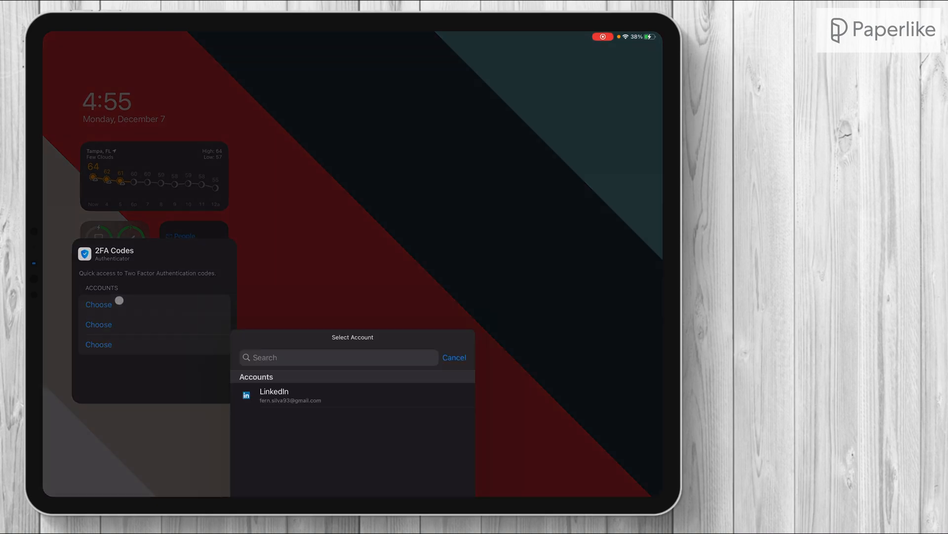
left_click(273, 392)
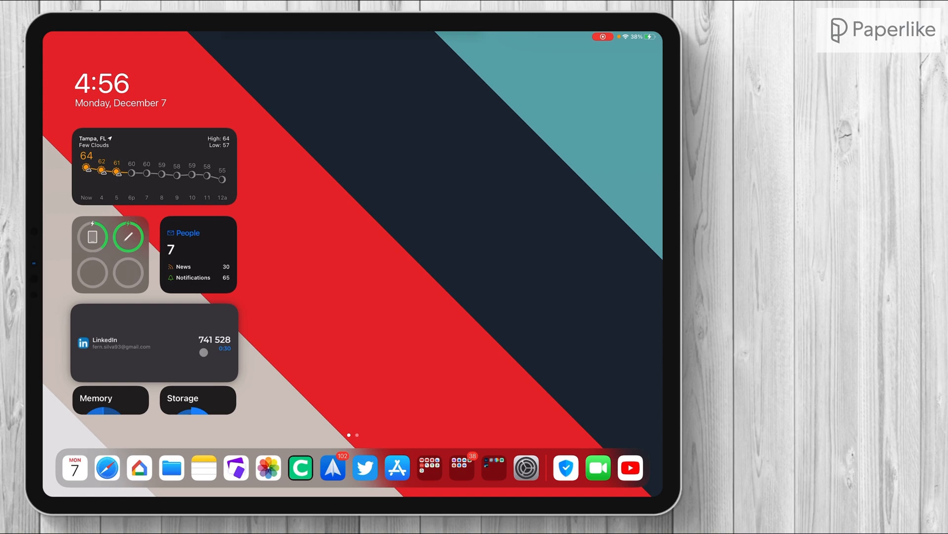
left_click(154, 341)
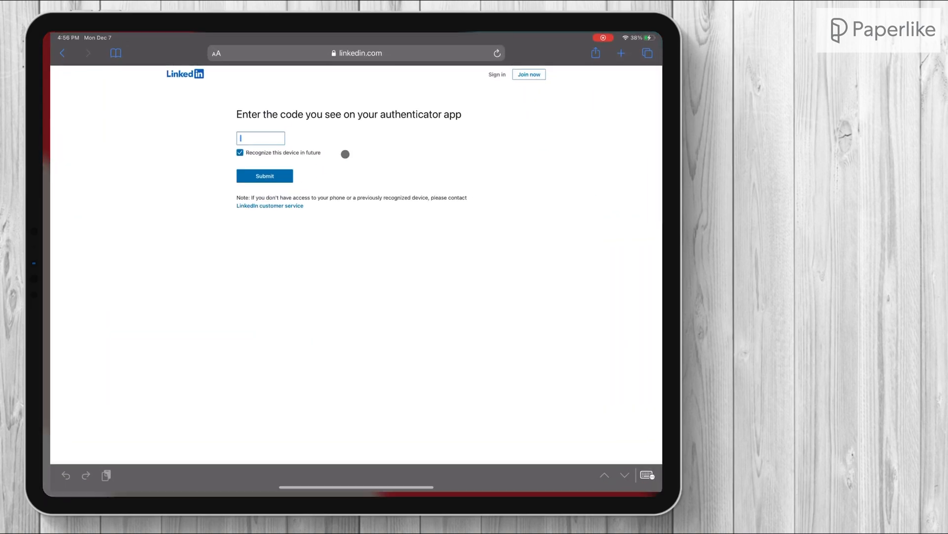
type("741")
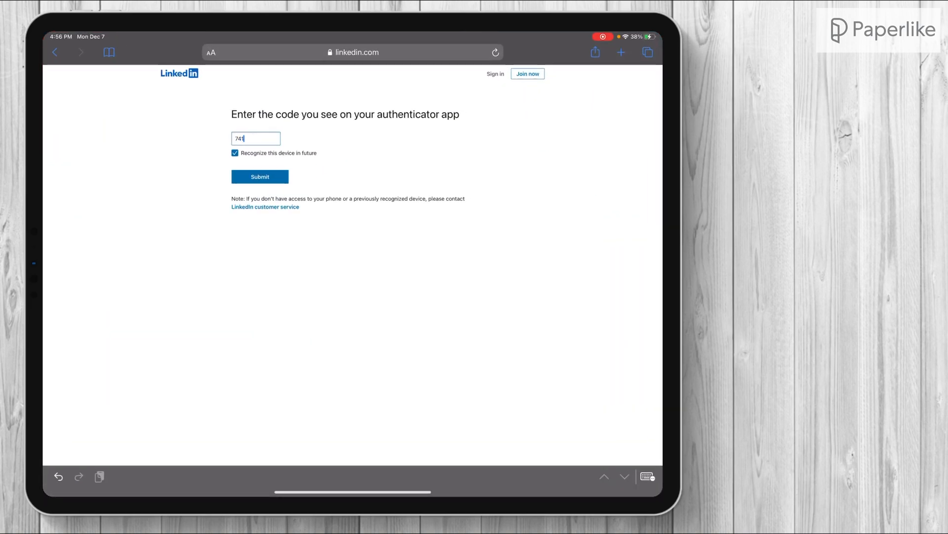
left_click(260, 176)
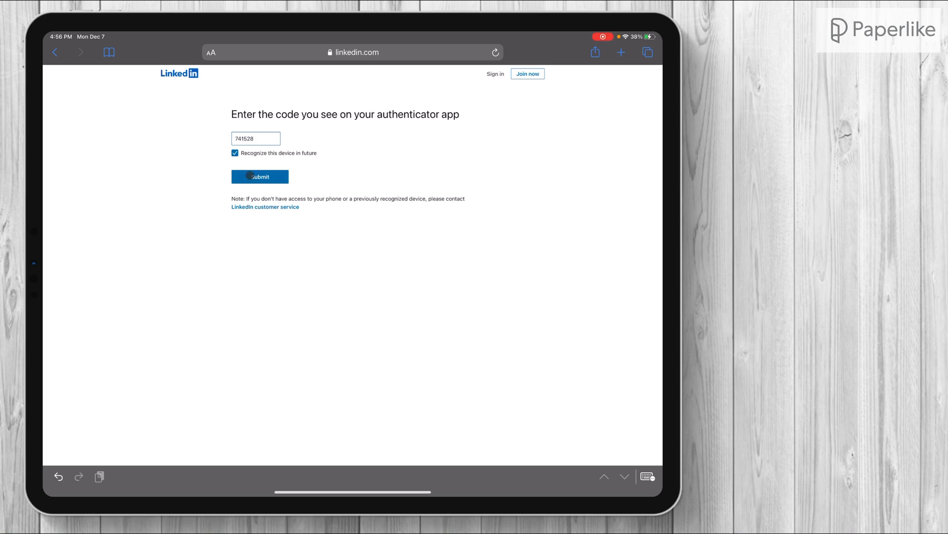
left_click(260, 176)
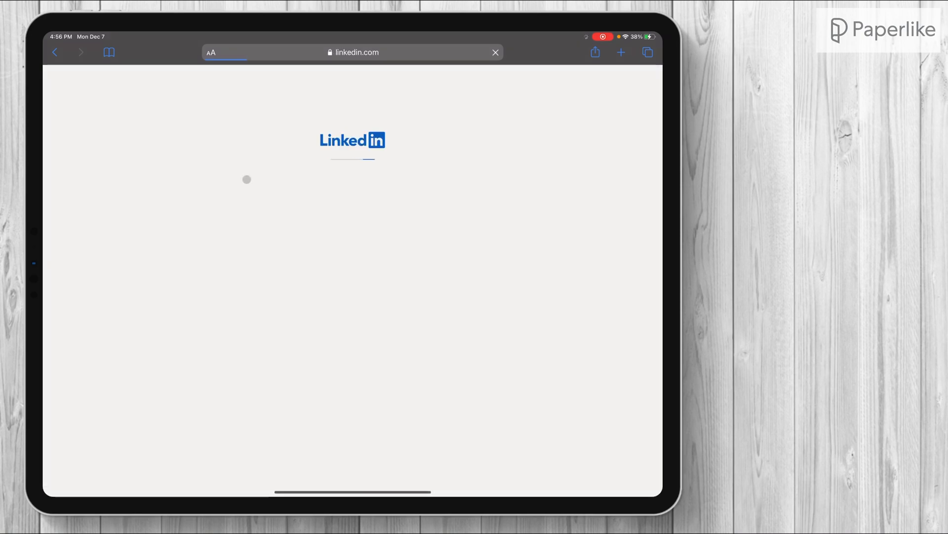